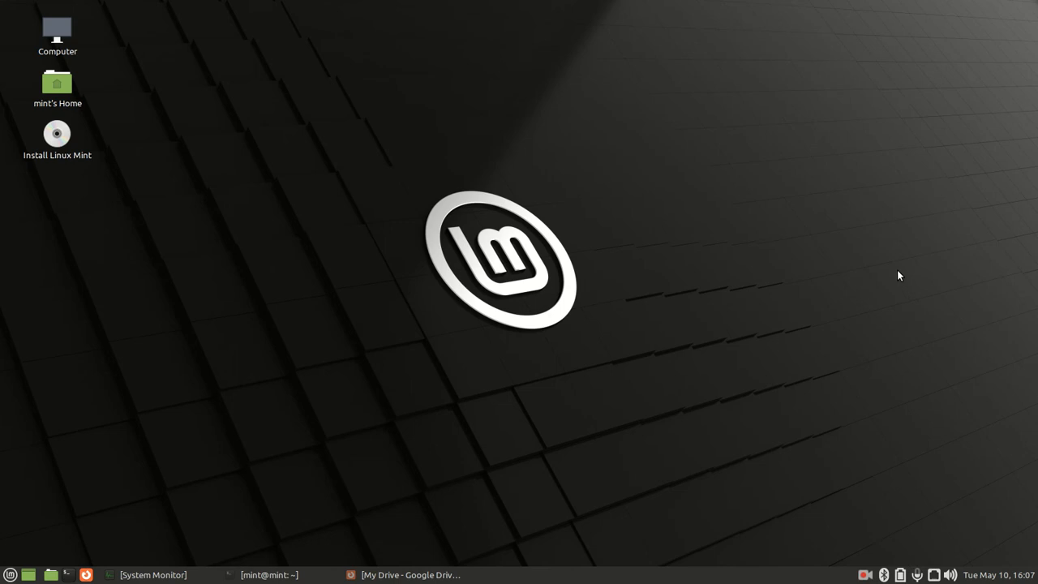
{"action": "mouse_move", "coordinate": [700, 209]}
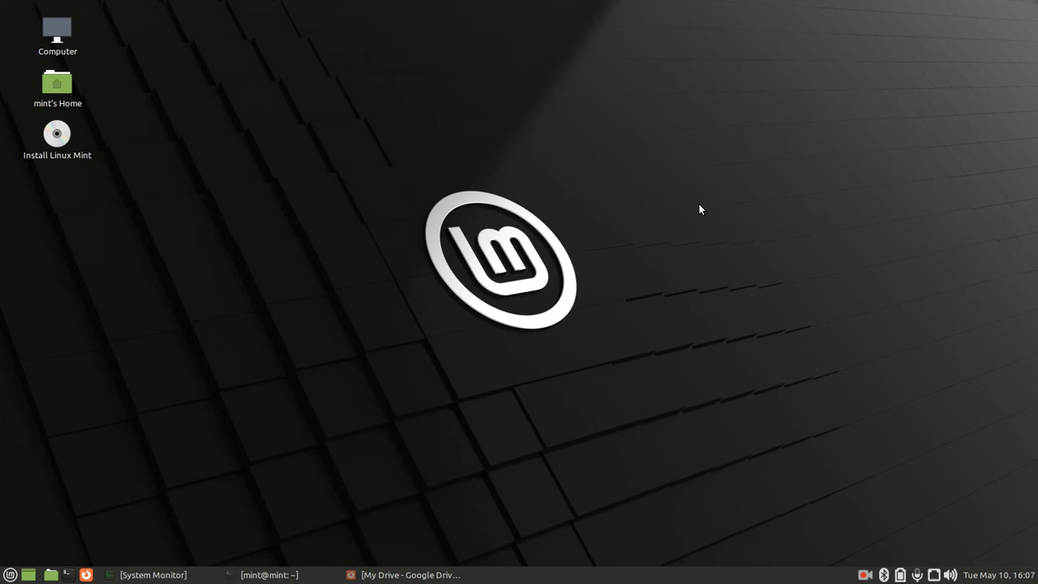
{"action": "mouse_move", "coordinate": [697, 209]}
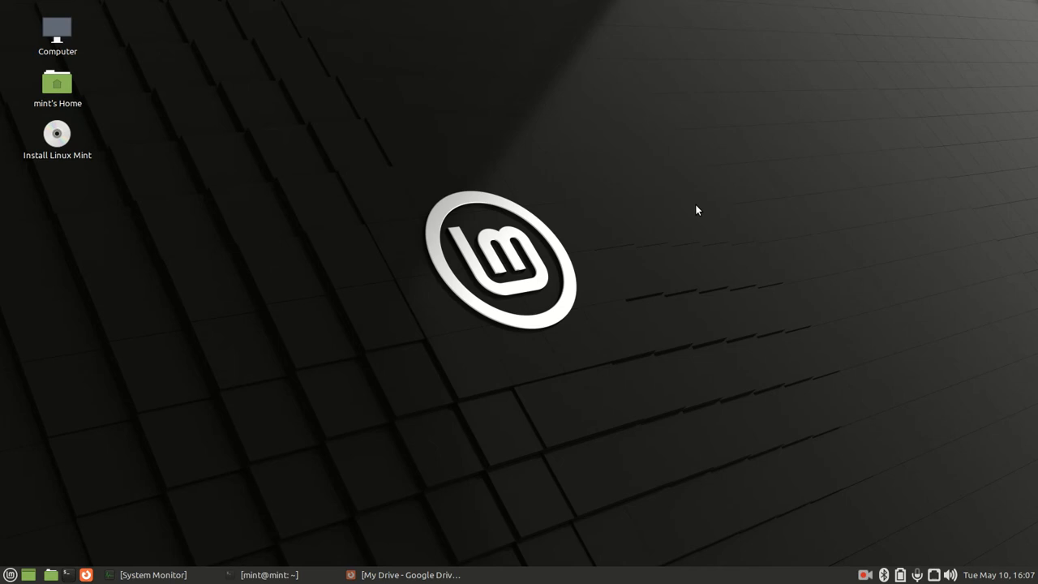
{"action": "mouse_move", "coordinate": [675, 172]}
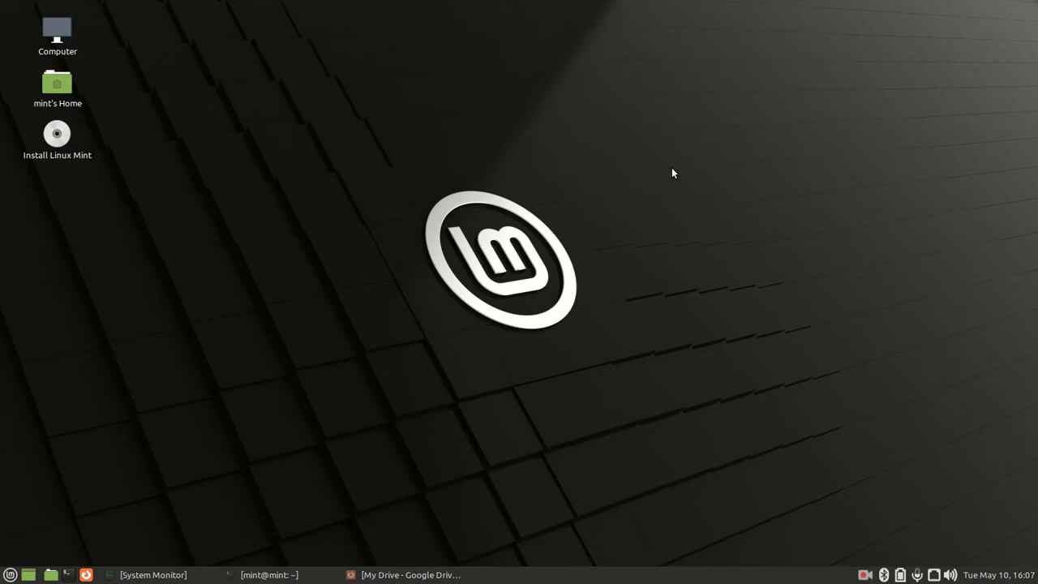
{"action": "mouse_move", "coordinate": [555, 224]}
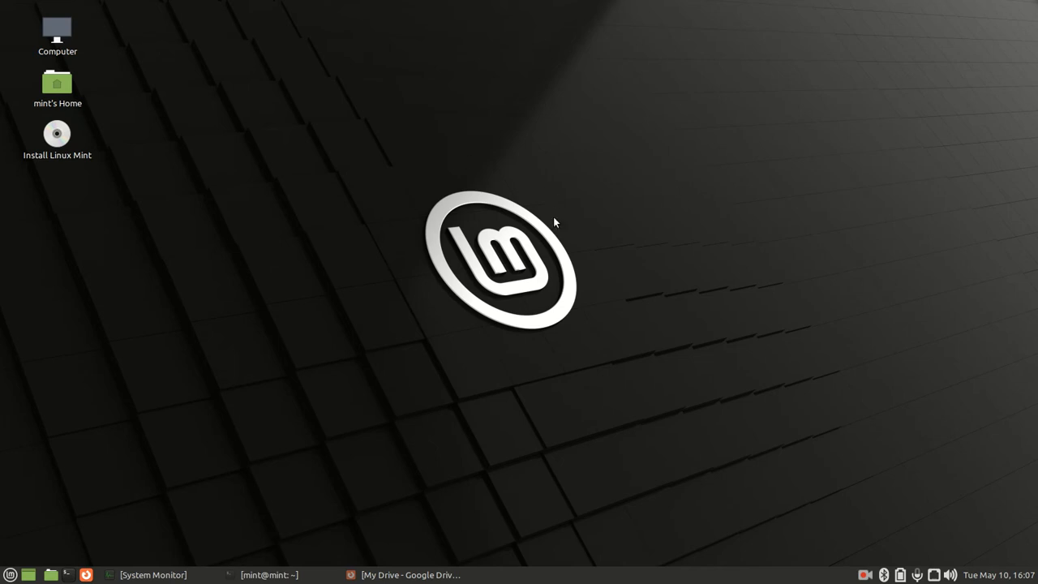
{"action": "mouse_move", "coordinate": [573, 217]}
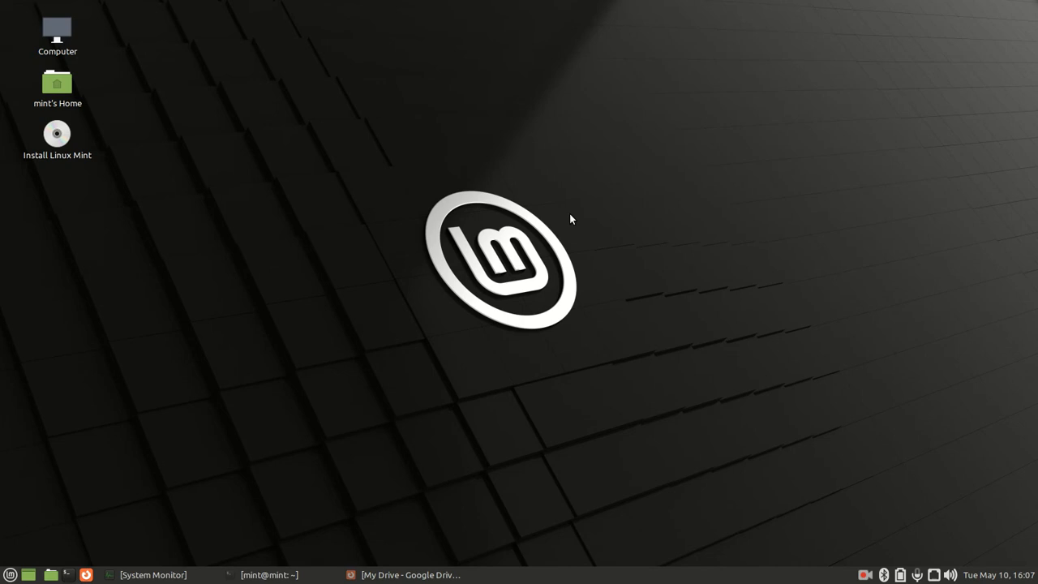
{"action": "mouse_move", "coordinate": [596, 184]}
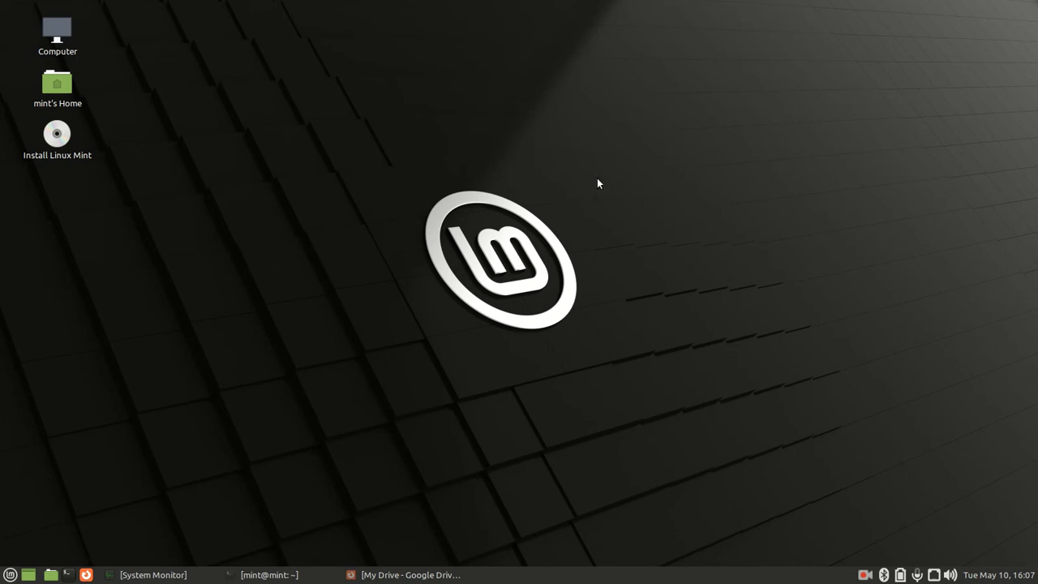
{"action": "mouse_move", "coordinate": [447, 172]}
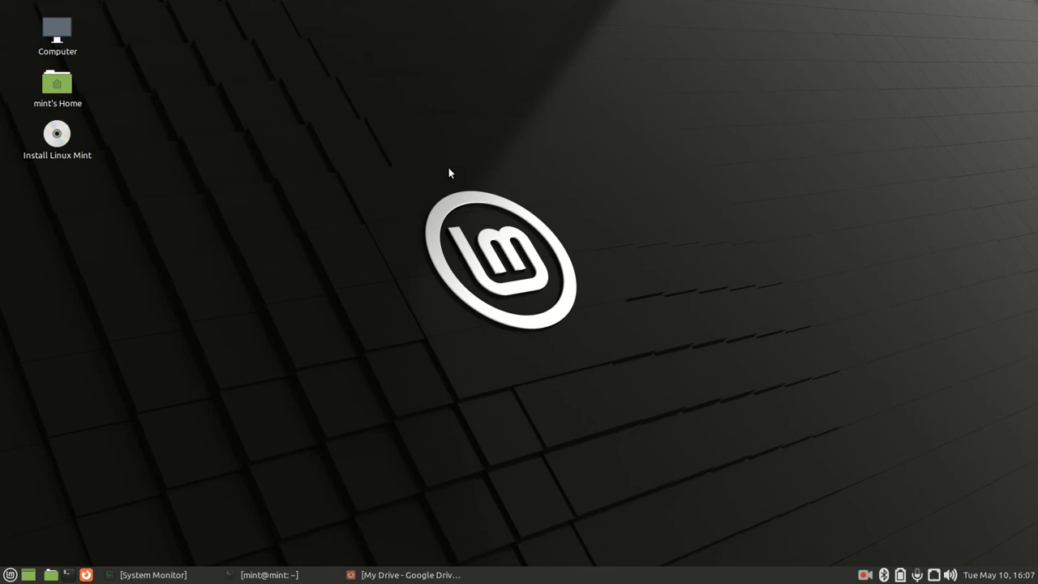
{"action": "mouse_move", "coordinate": [352, 224]}
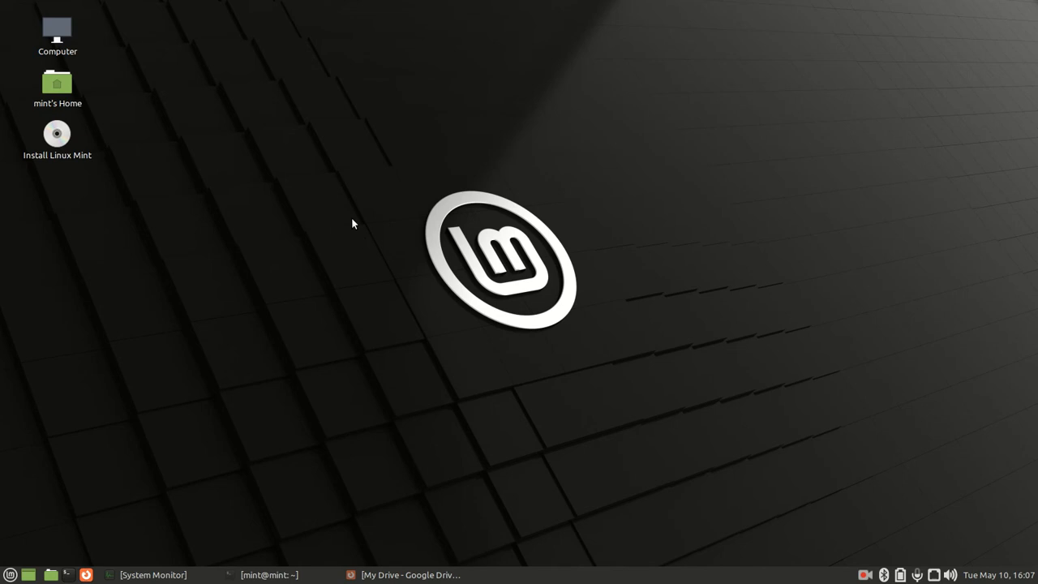
{"action": "mouse_move", "coordinate": [529, 188]}
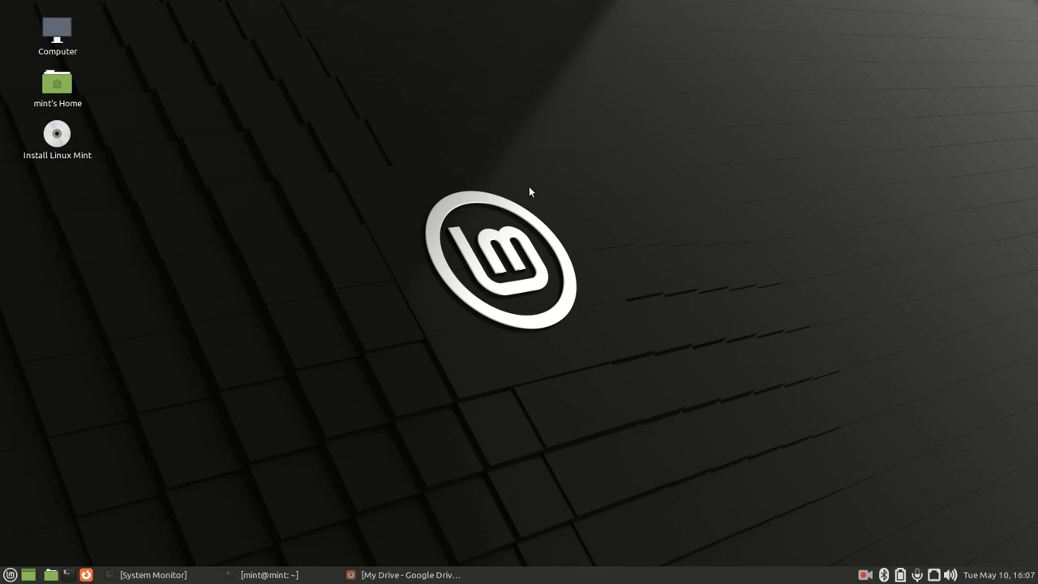
{"action": "mouse_move", "coordinate": [411, 219]}
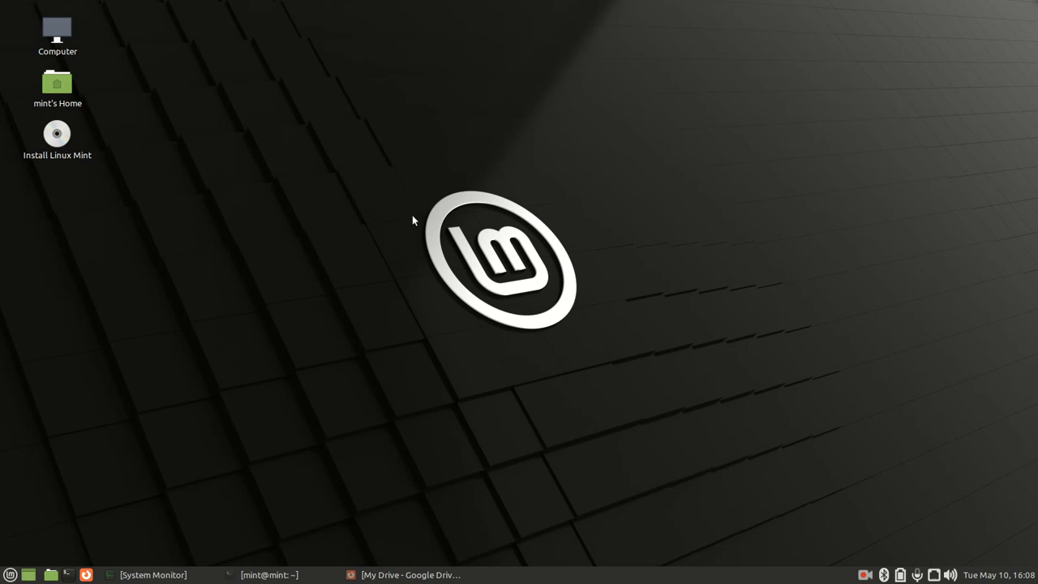
{"action": "mouse_move", "coordinate": [433, 184]}
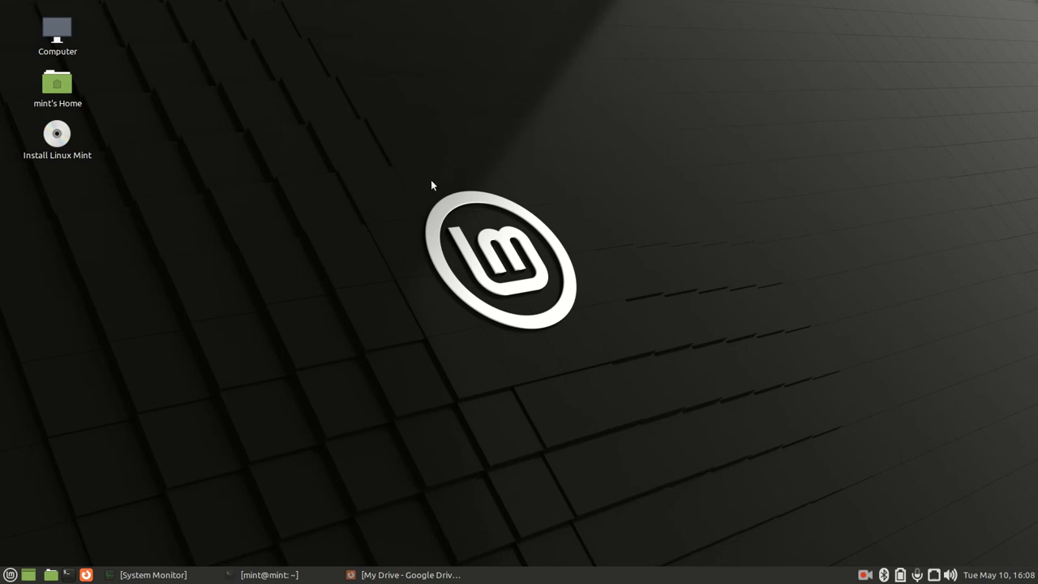
{"action": "mouse_move", "coordinate": [428, 185]}
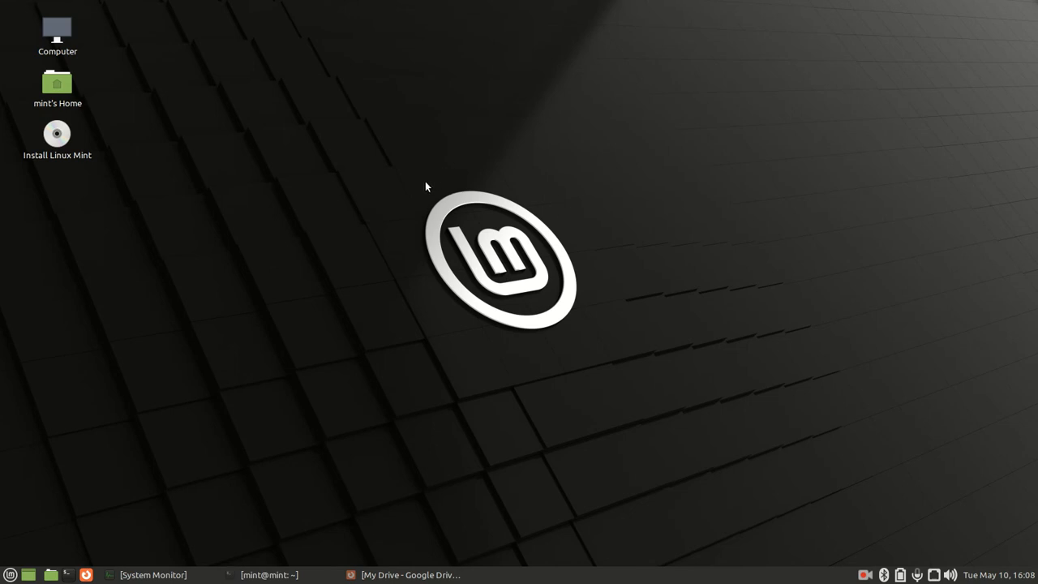
{"action": "mouse_move", "coordinate": [408, 193]}
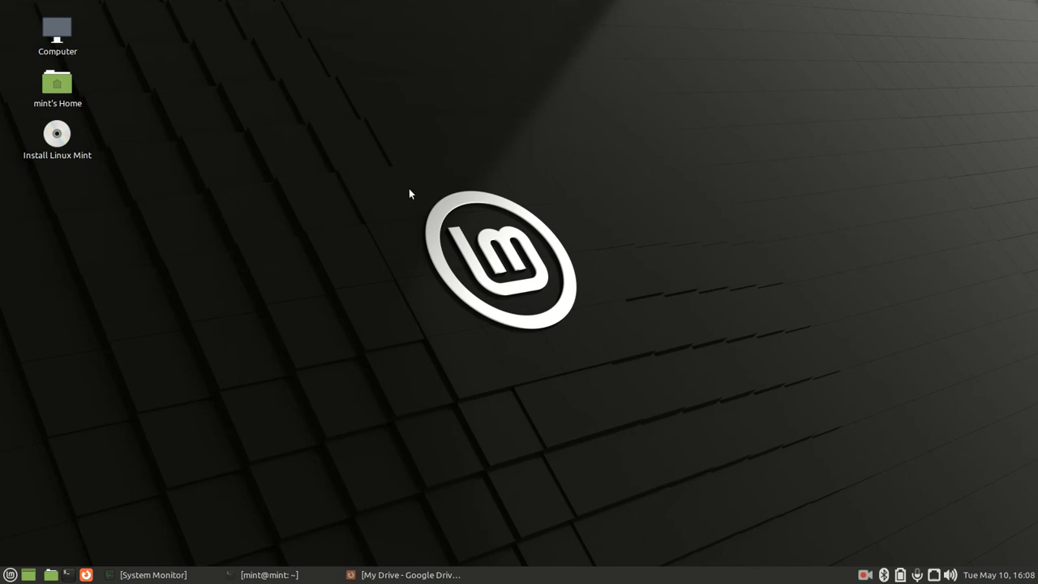
{"action": "mouse_move", "coordinate": [368, 182]}
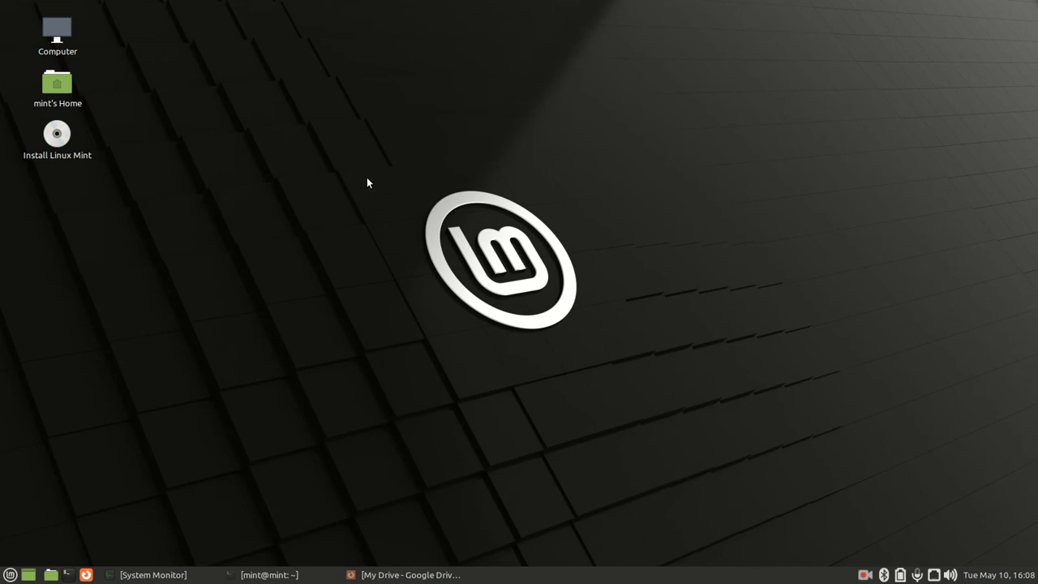
{"action": "mouse_move", "coordinate": [446, 266]}
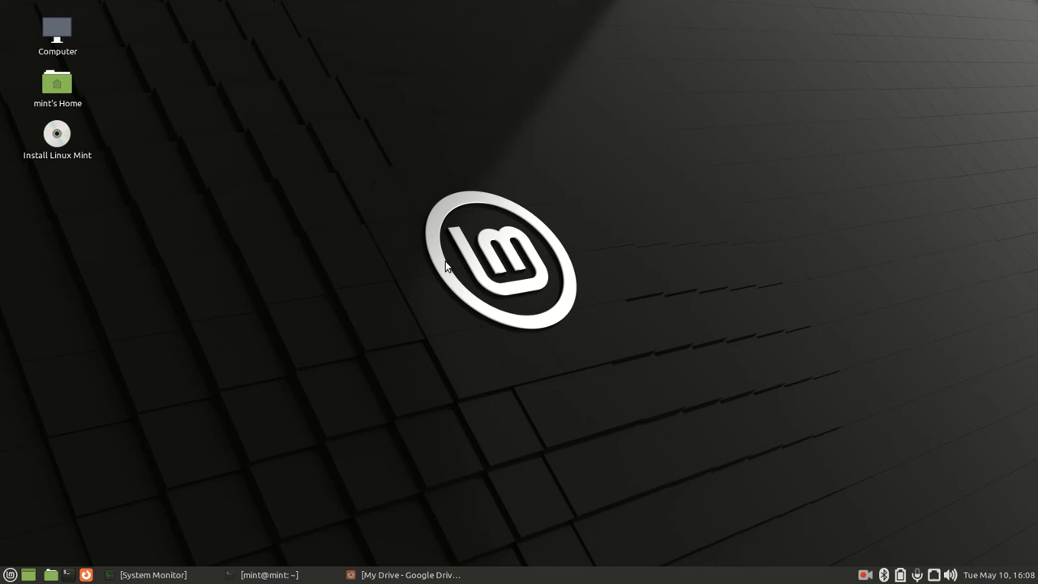
{"action": "mouse_move", "coordinate": [314, 266]}
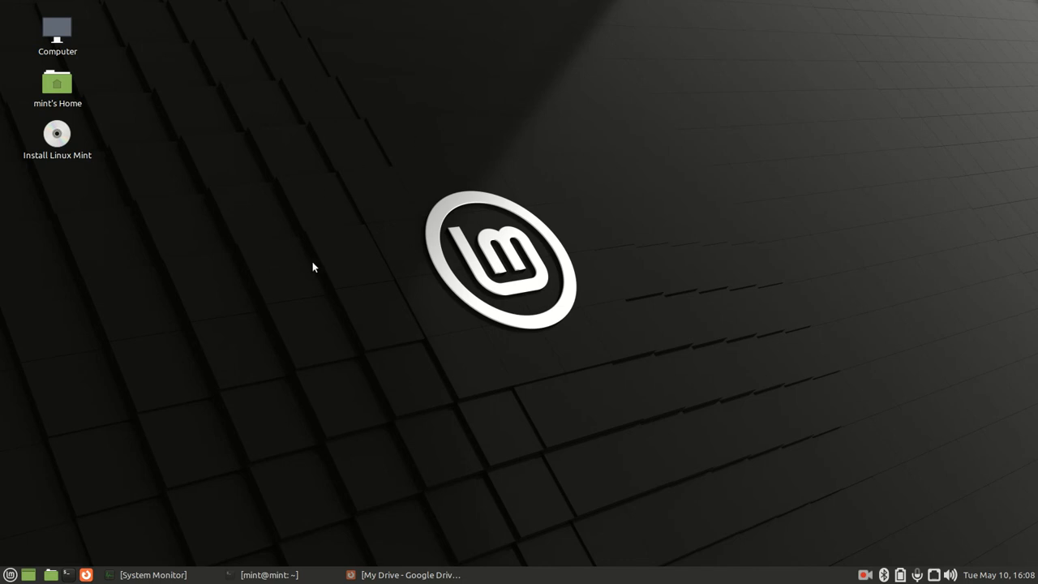
{"action": "mouse_move", "coordinate": [454, 162]}
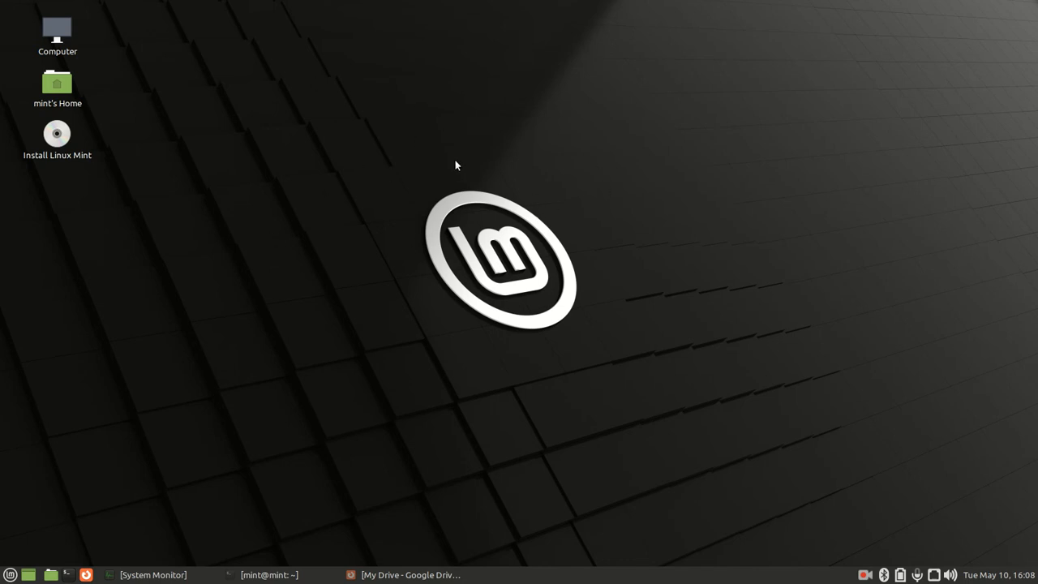
{"action": "mouse_move", "coordinate": [117, 553]}
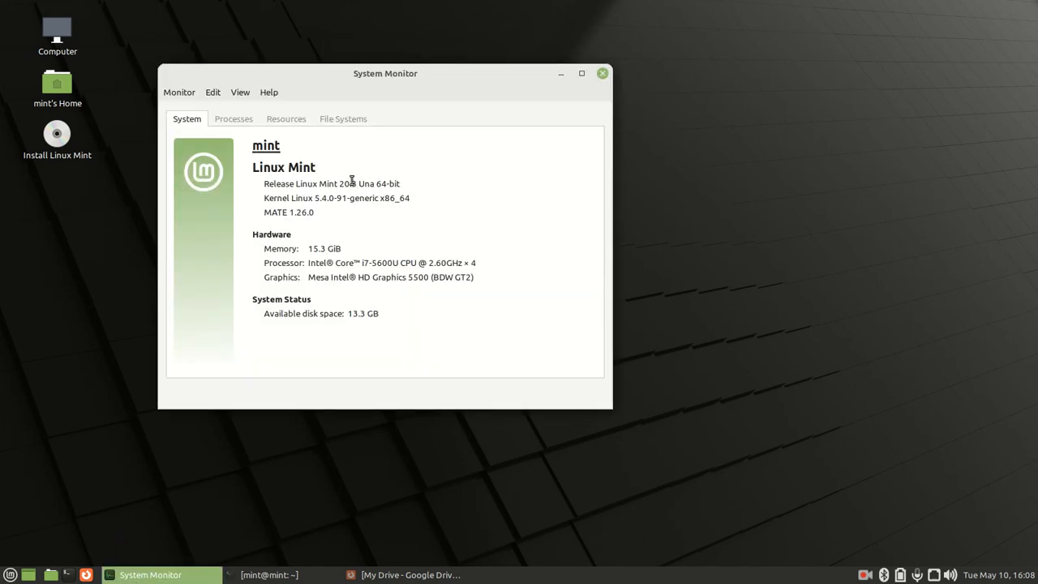
{"action": "mouse_move", "coordinate": [357, 198]}
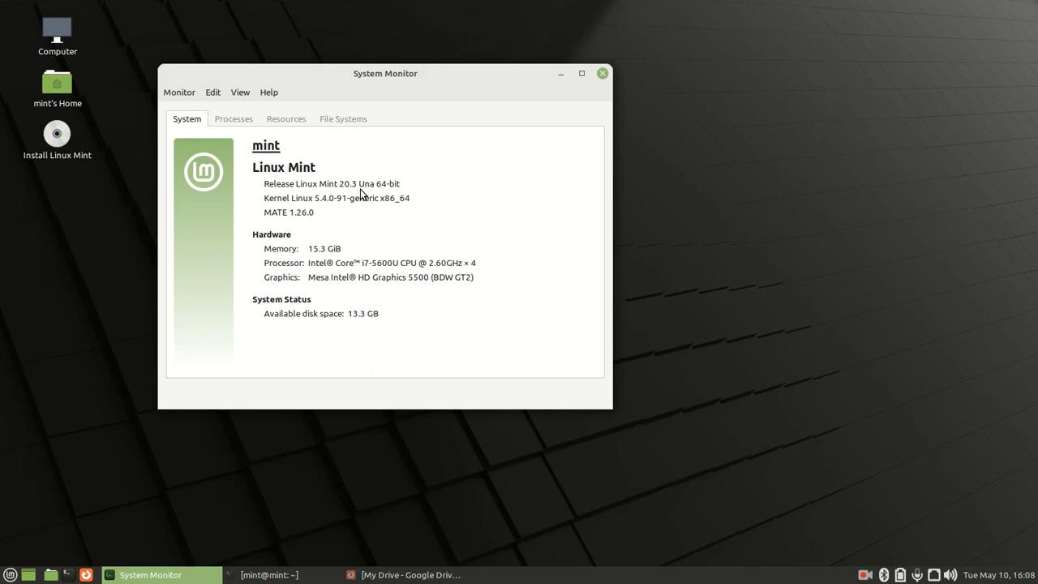
{"action": "mouse_move", "coordinate": [366, 187]}
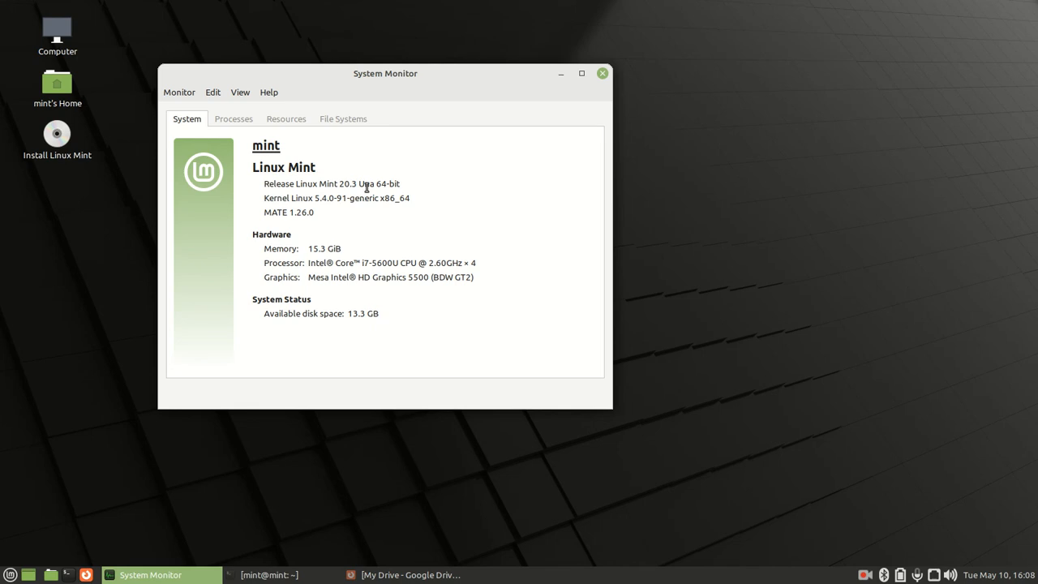
{"action": "mouse_move", "coordinate": [376, 208]}
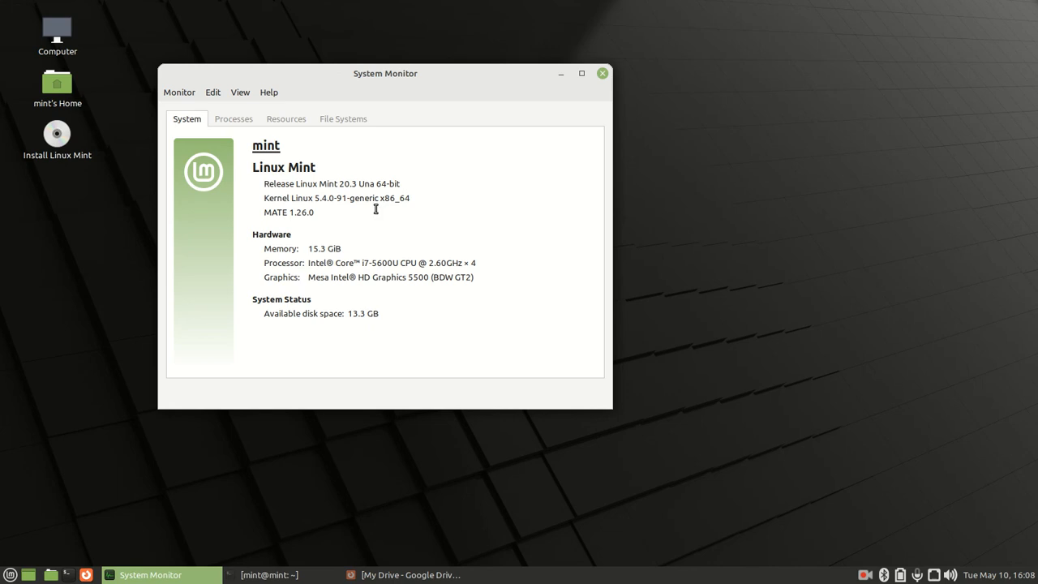
Drag the System Monitor window around the desktop and drop it near the top-left
{"action": "left_click_drag", "start_coordinate": [386, 73], "coordinate": [399, 85]}
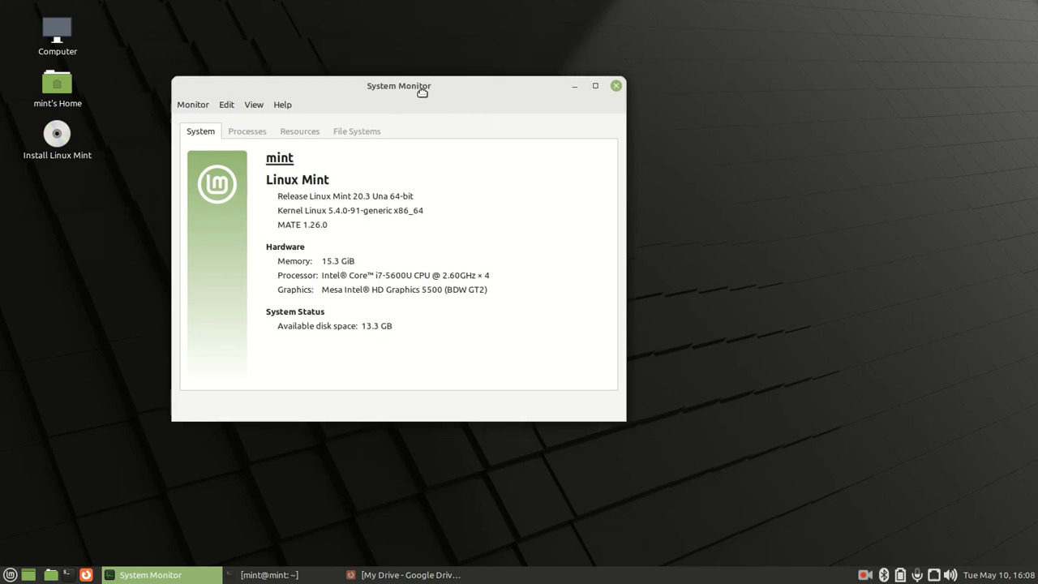
{"action": "left_click_drag", "start_coordinate": [398, 86], "coordinate": [457, 196]}
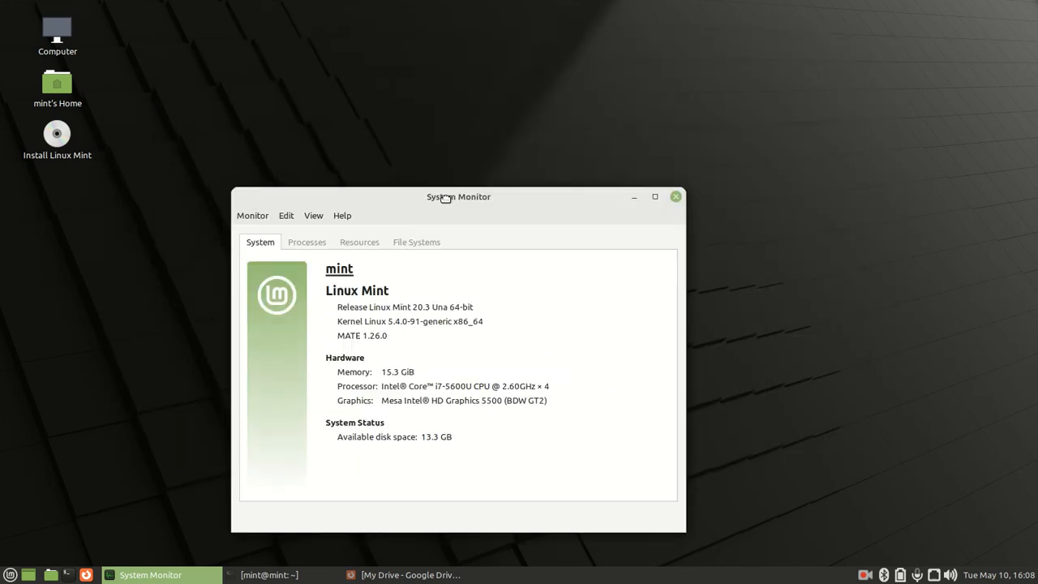
{"action": "left_click_drag", "start_coordinate": [457, 196], "coordinate": [525, 91]}
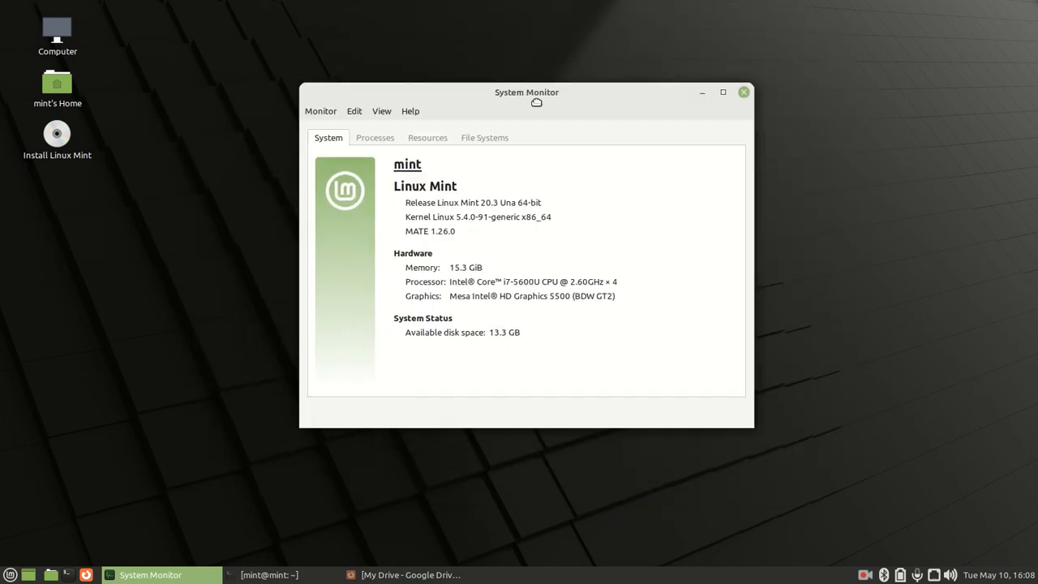
{"action": "left_click_drag", "start_coordinate": [525, 91], "coordinate": [417, 71]}
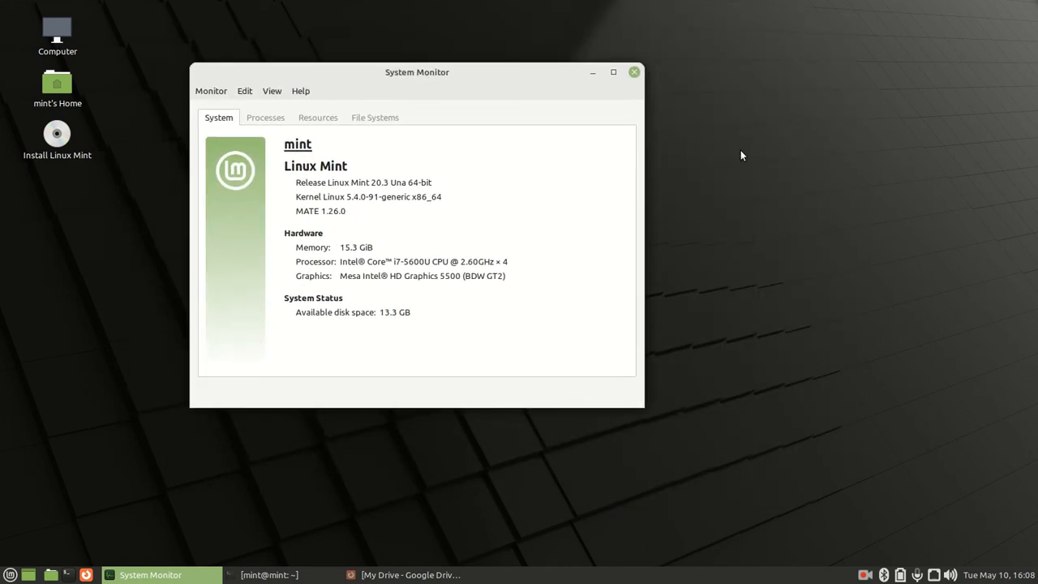
{"action": "mouse_move", "coordinate": [745, 162]}
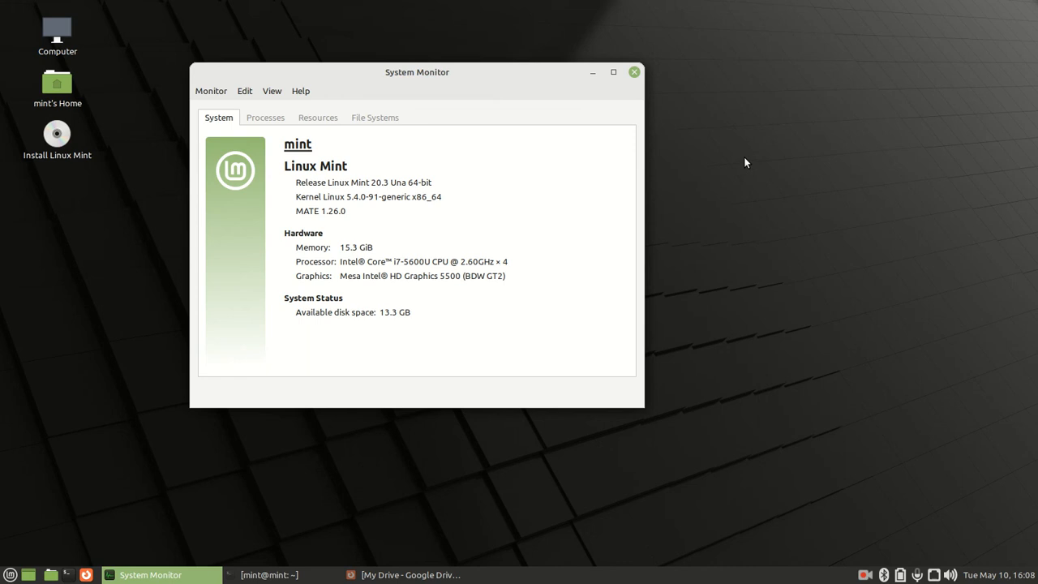
{"action": "mouse_move", "coordinate": [762, 263]}
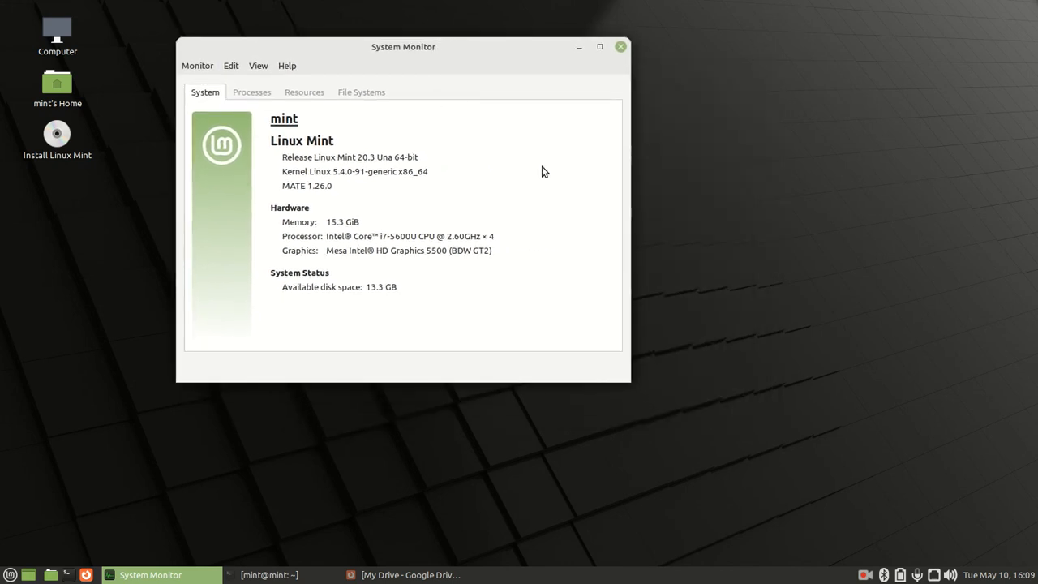
{"action": "mouse_move", "coordinate": [869, 246]}
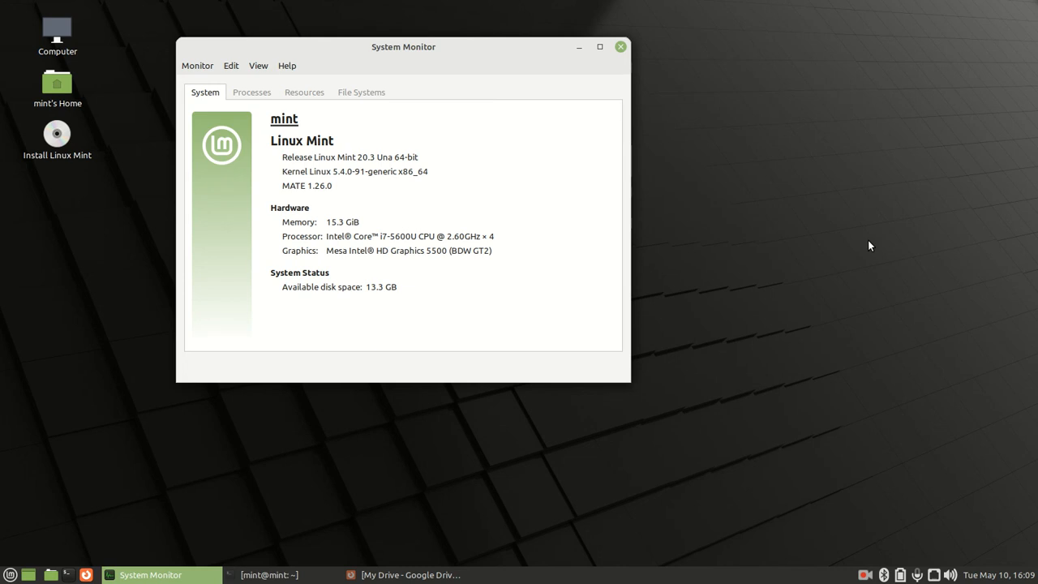
{"action": "mouse_move", "coordinate": [813, 182]}
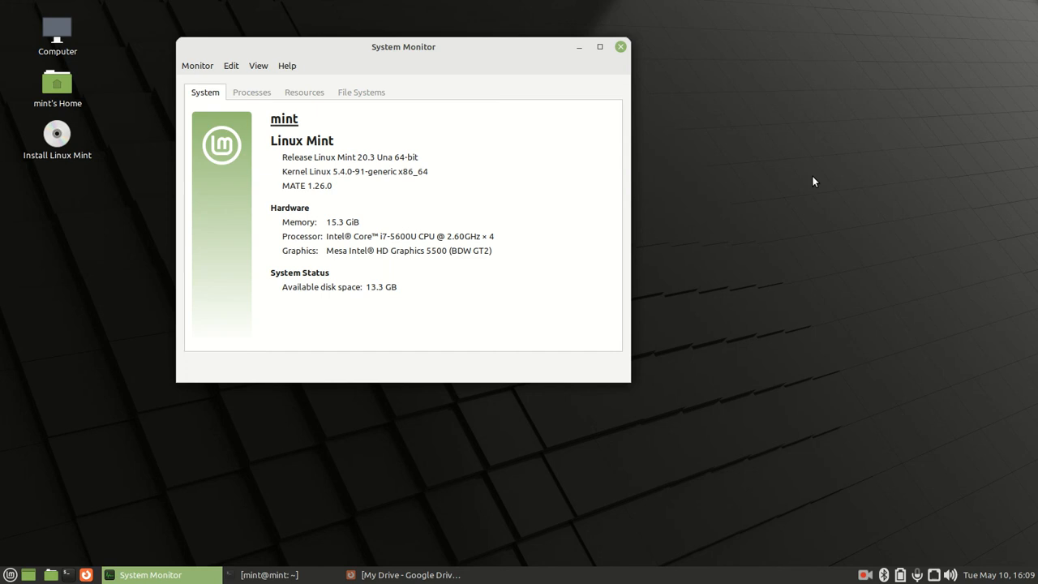
{"action": "mouse_move", "coordinate": [685, 399]}
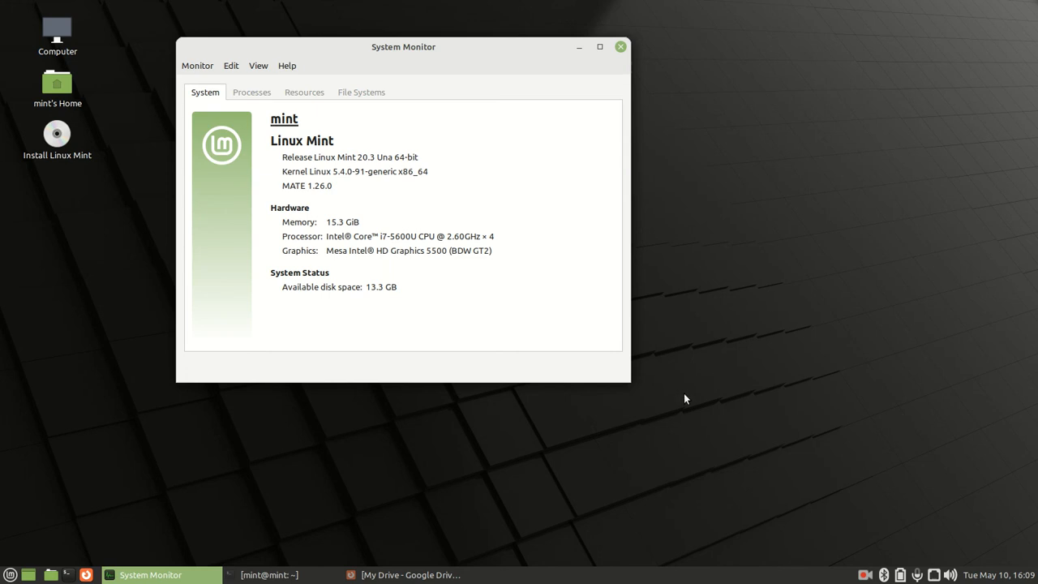
{"action": "mouse_move", "coordinate": [681, 402]}
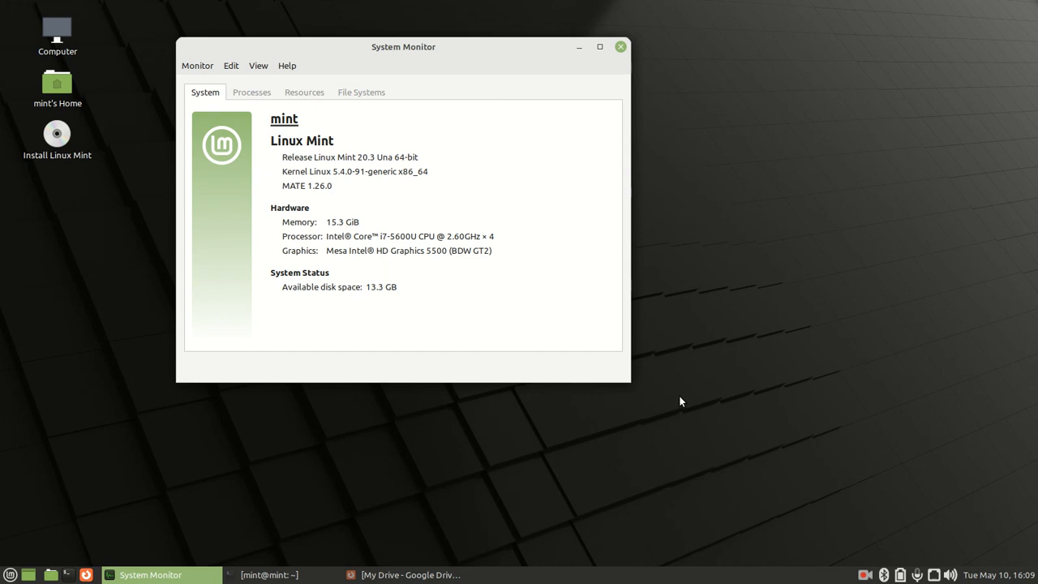
{"action": "mouse_move", "coordinate": [429, 52]}
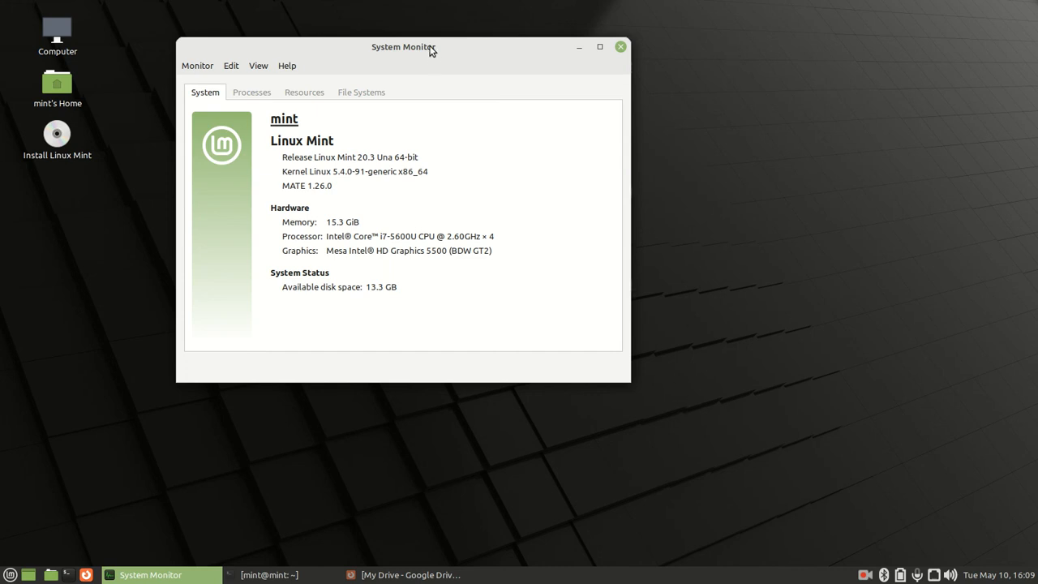
Drag the System Monitor window by its title bar toward the centre of the desktop
{"action": "left_click_drag", "start_coordinate": [402, 47], "coordinate": [444, 90]}
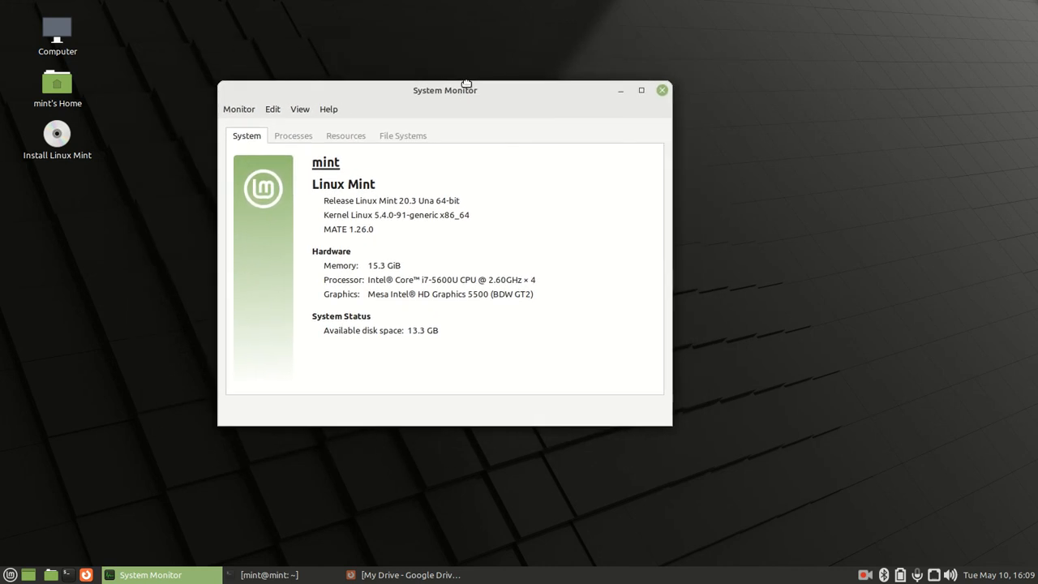
{"action": "left_click_drag", "start_coordinate": [467, 91], "coordinate": [473, 57]}
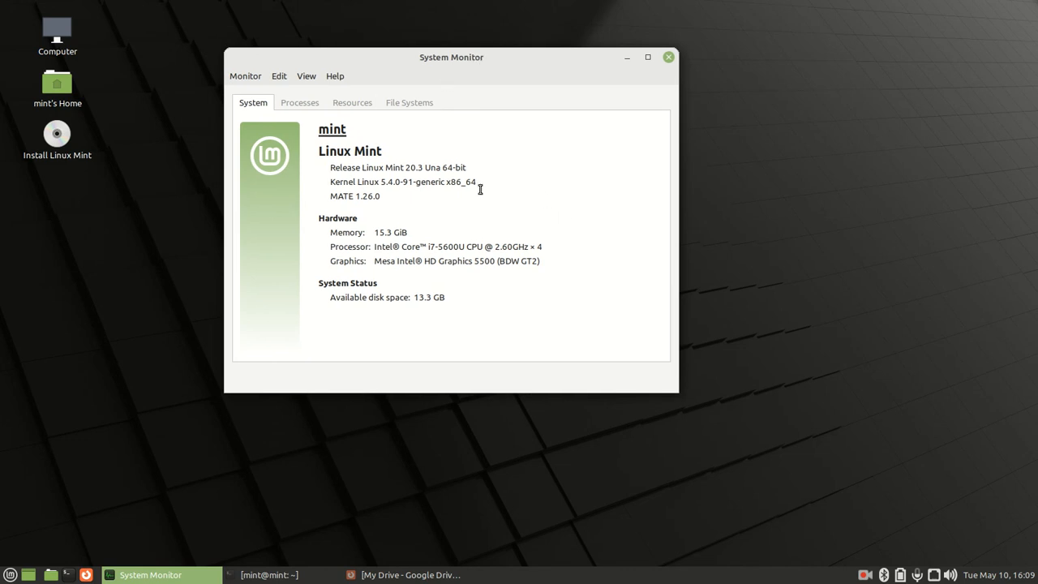
{"action": "mouse_move", "coordinate": [367, 166]}
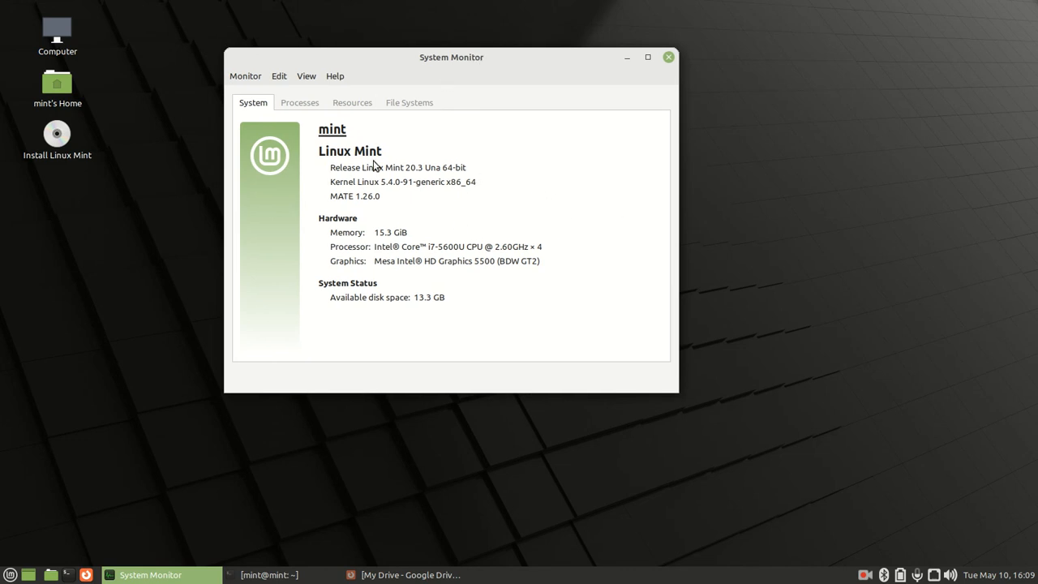
{"action": "left_click_drag", "start_coordinate": [451, 57], "coordinate": [467, 89]}
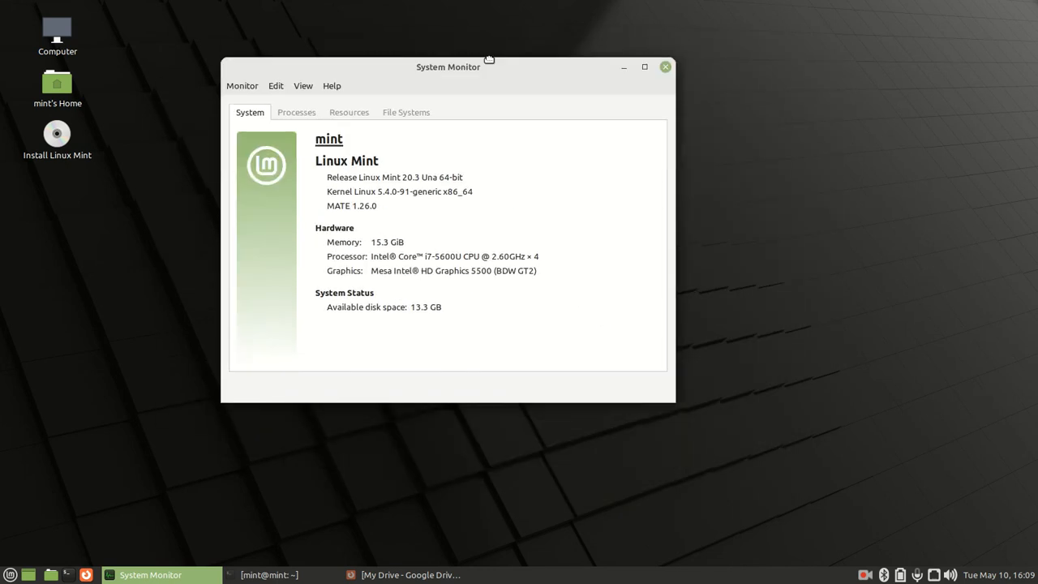
{"action": "left_click_drag", "start_coordinate": [447, 66], "coordinate": [480, 65]}
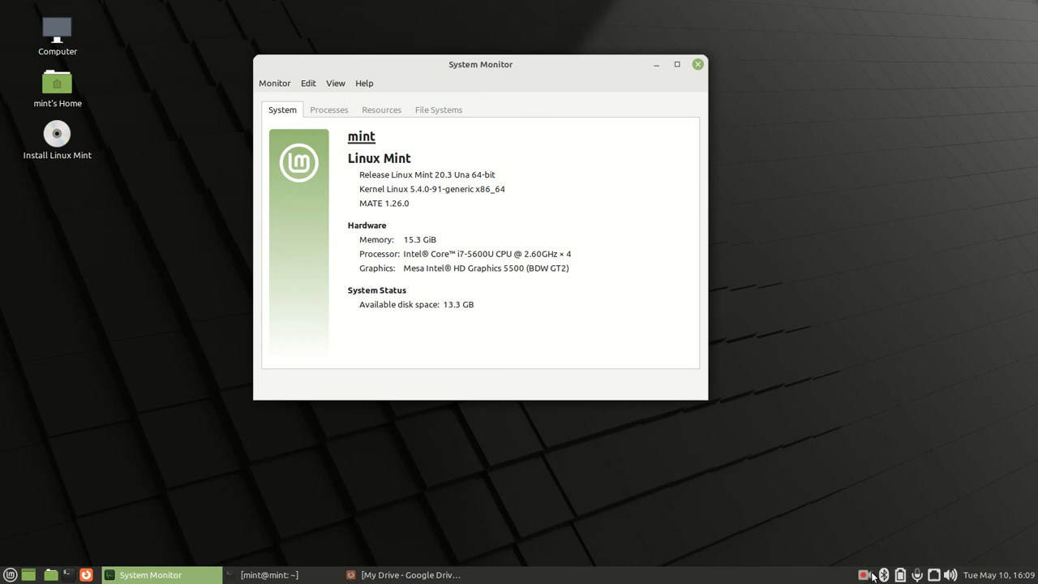
{"action": "mouse_move", "coordinate": [872, 575]}
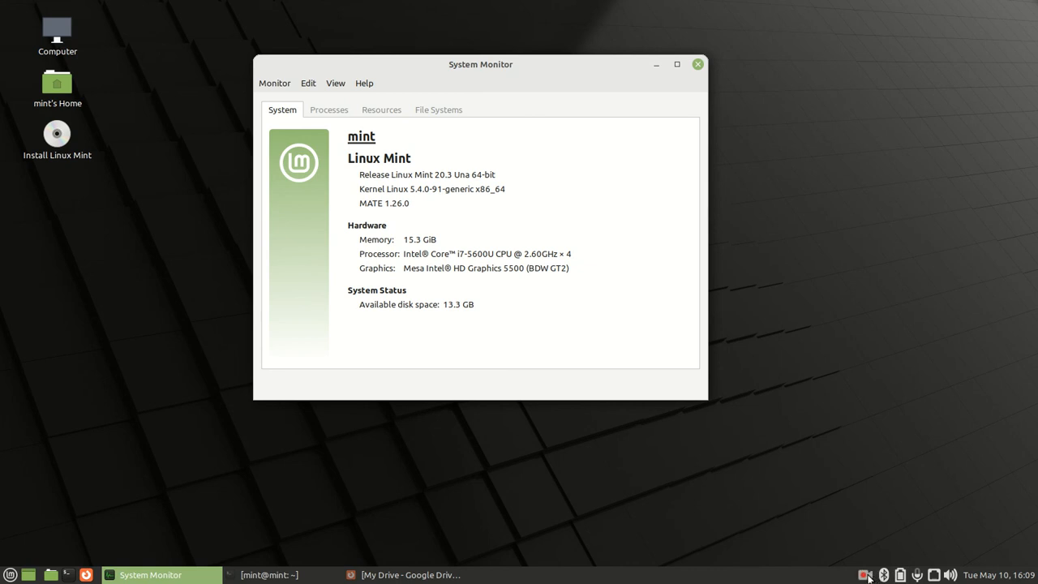